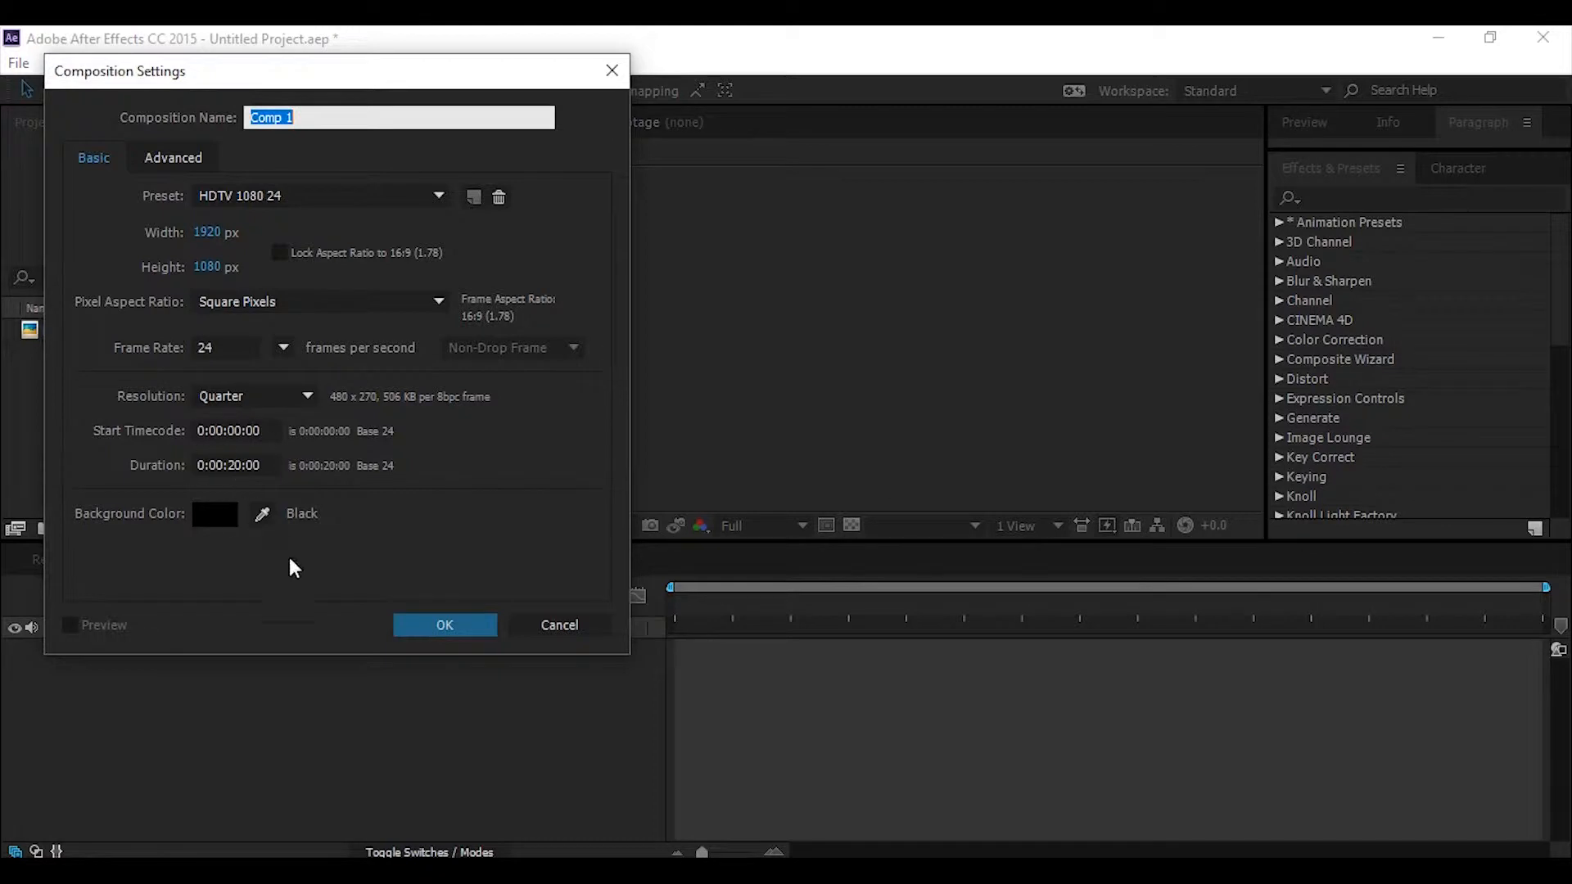
# Confirm a new HDTV 1080 24 composition named Comp 1, 20 seconds long.
pyautogui.click(444, 625)
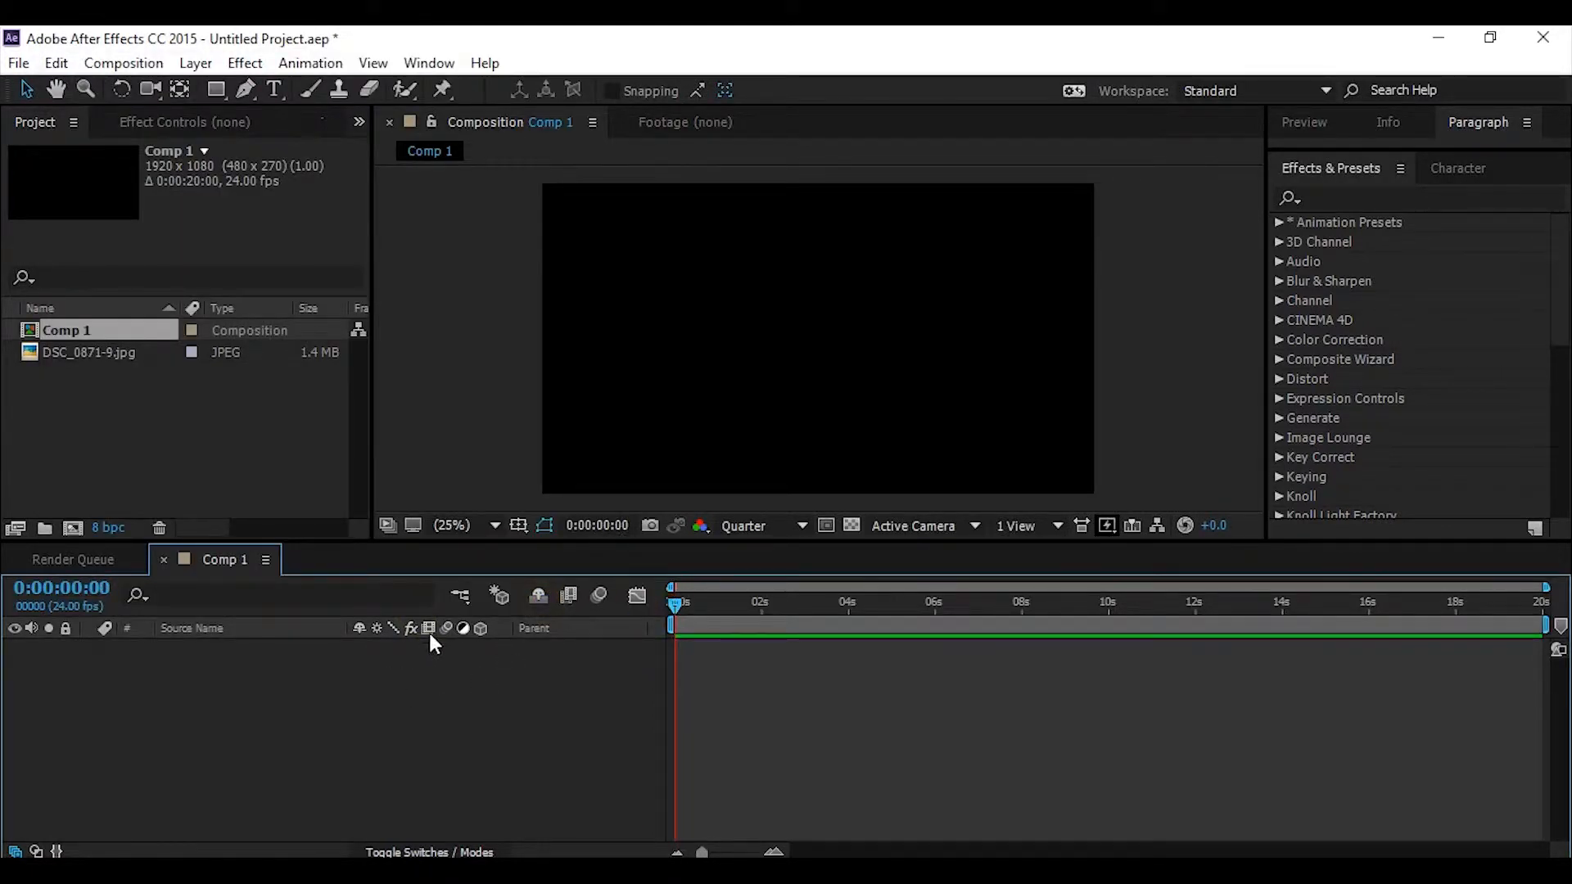
# Add a white text layer reading #ShotbyAneesh in the Composition panel.
pyautogui.click(274, 90)
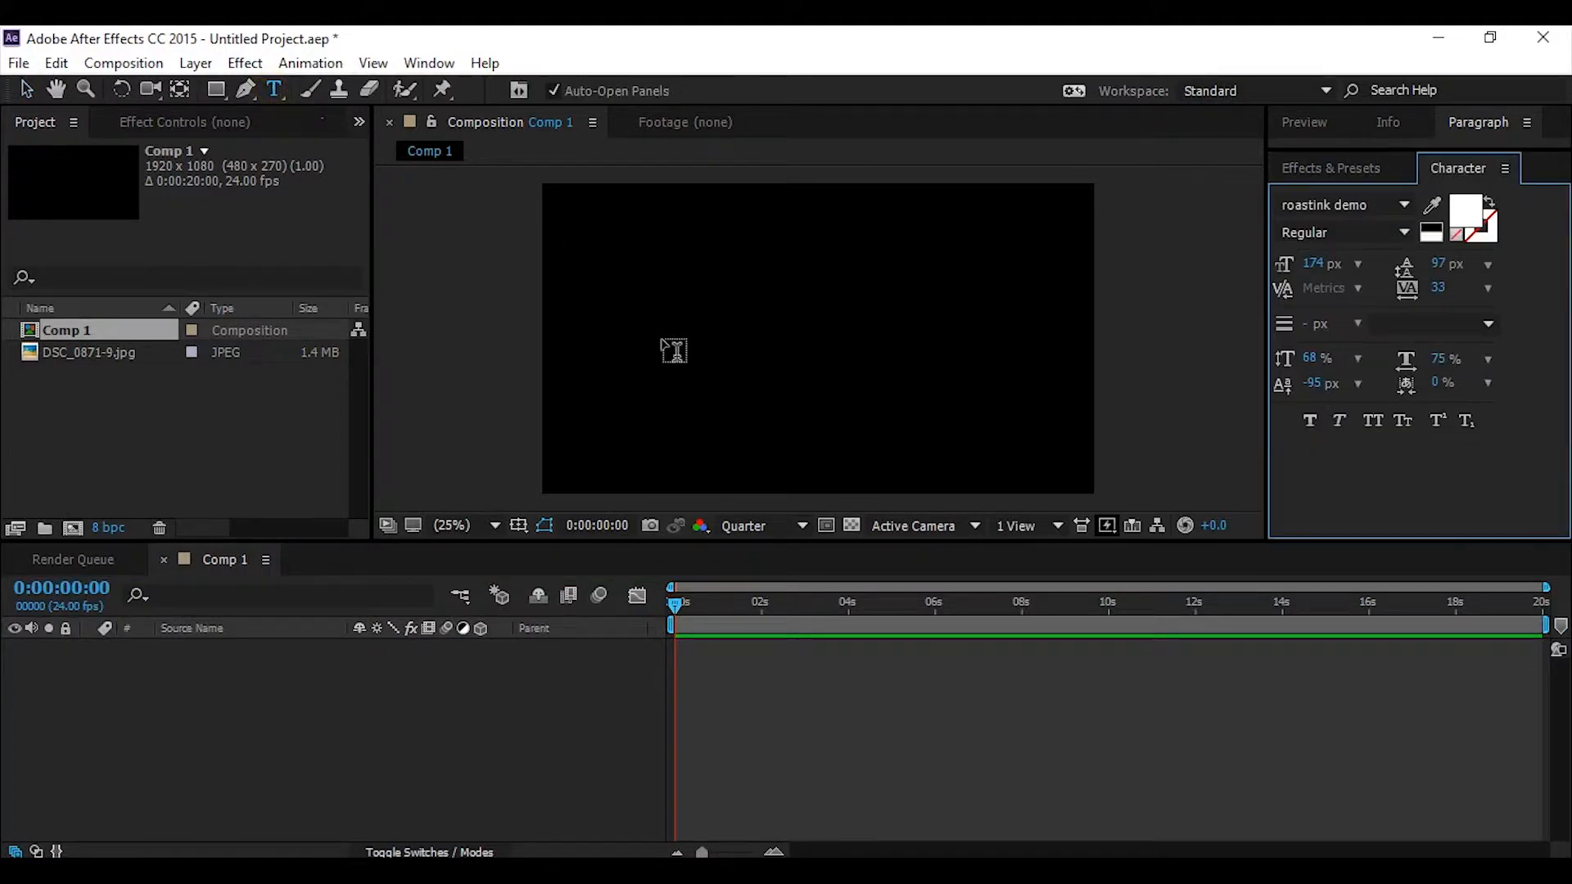
pyautogui.click(674, 352)
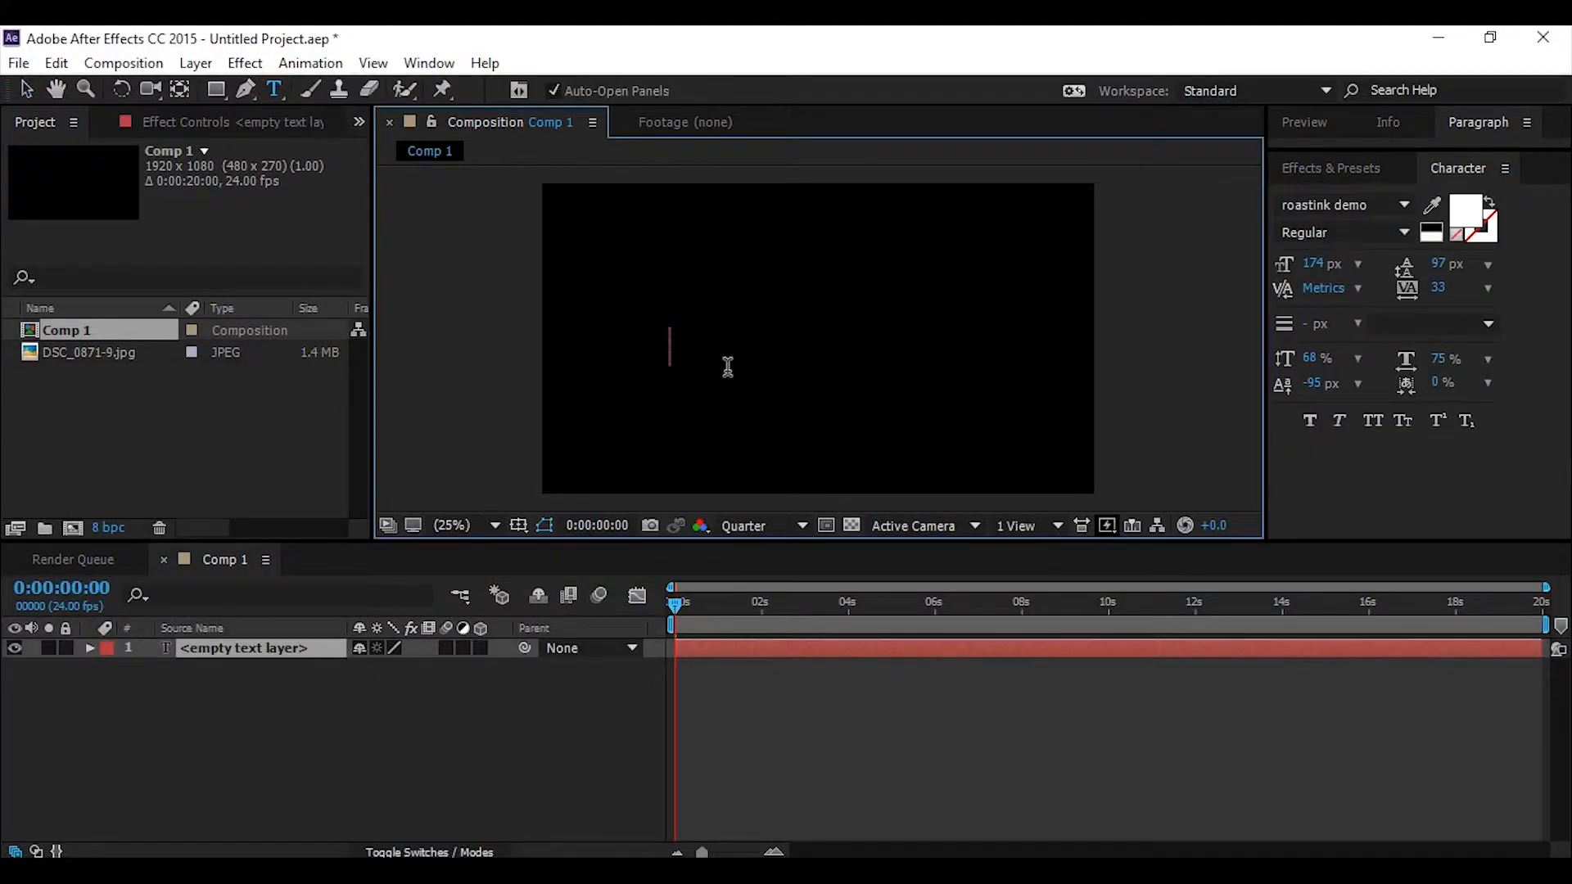
pyautogui.write('#')
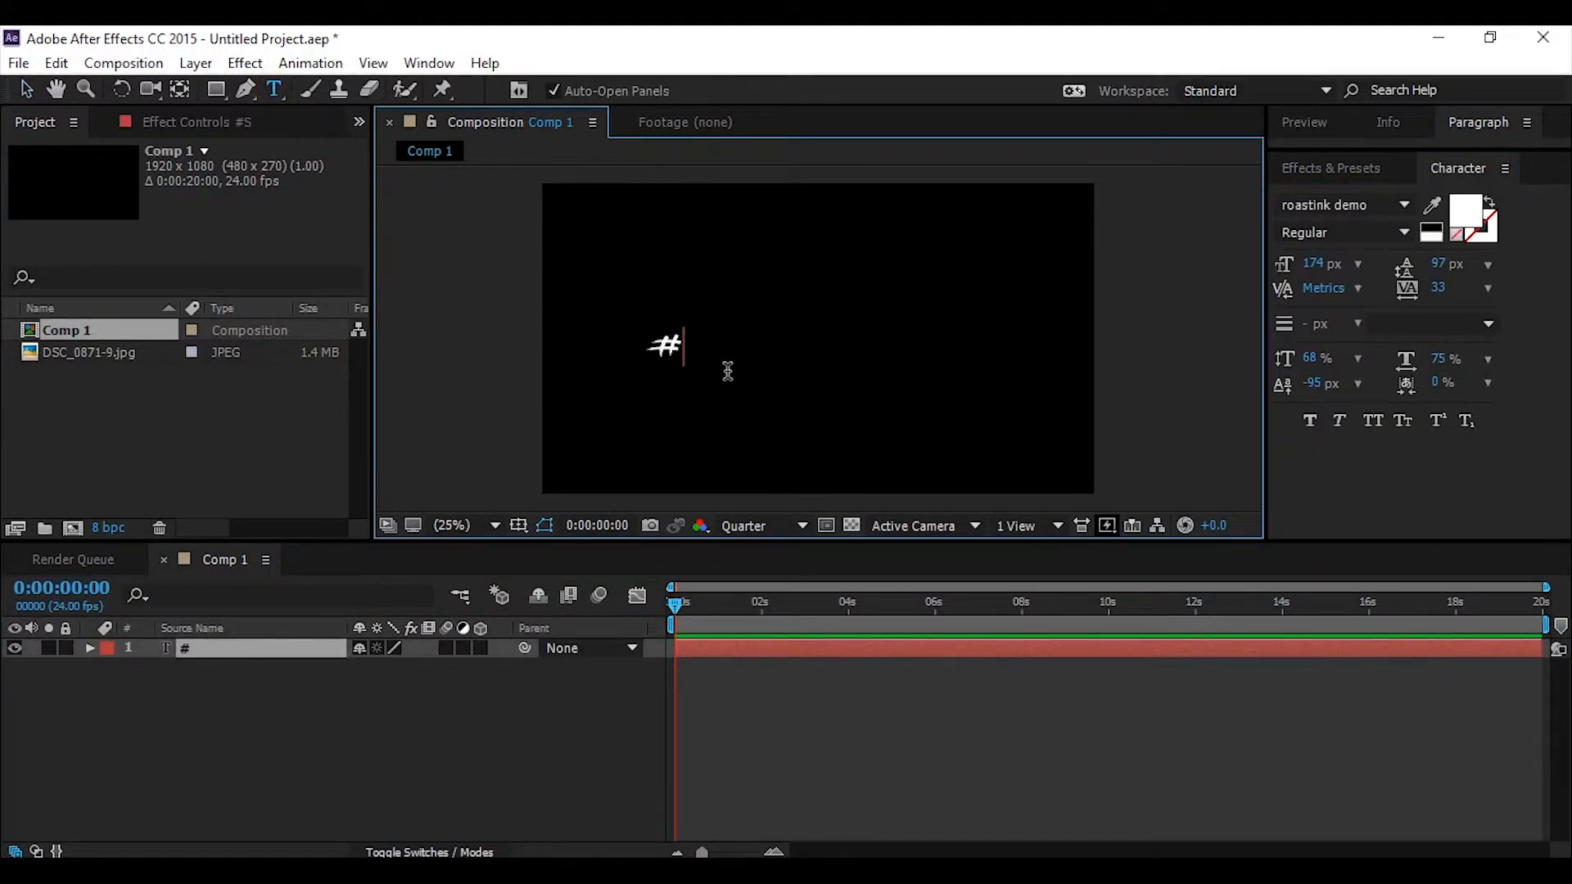
pyautogui.write('Shot')
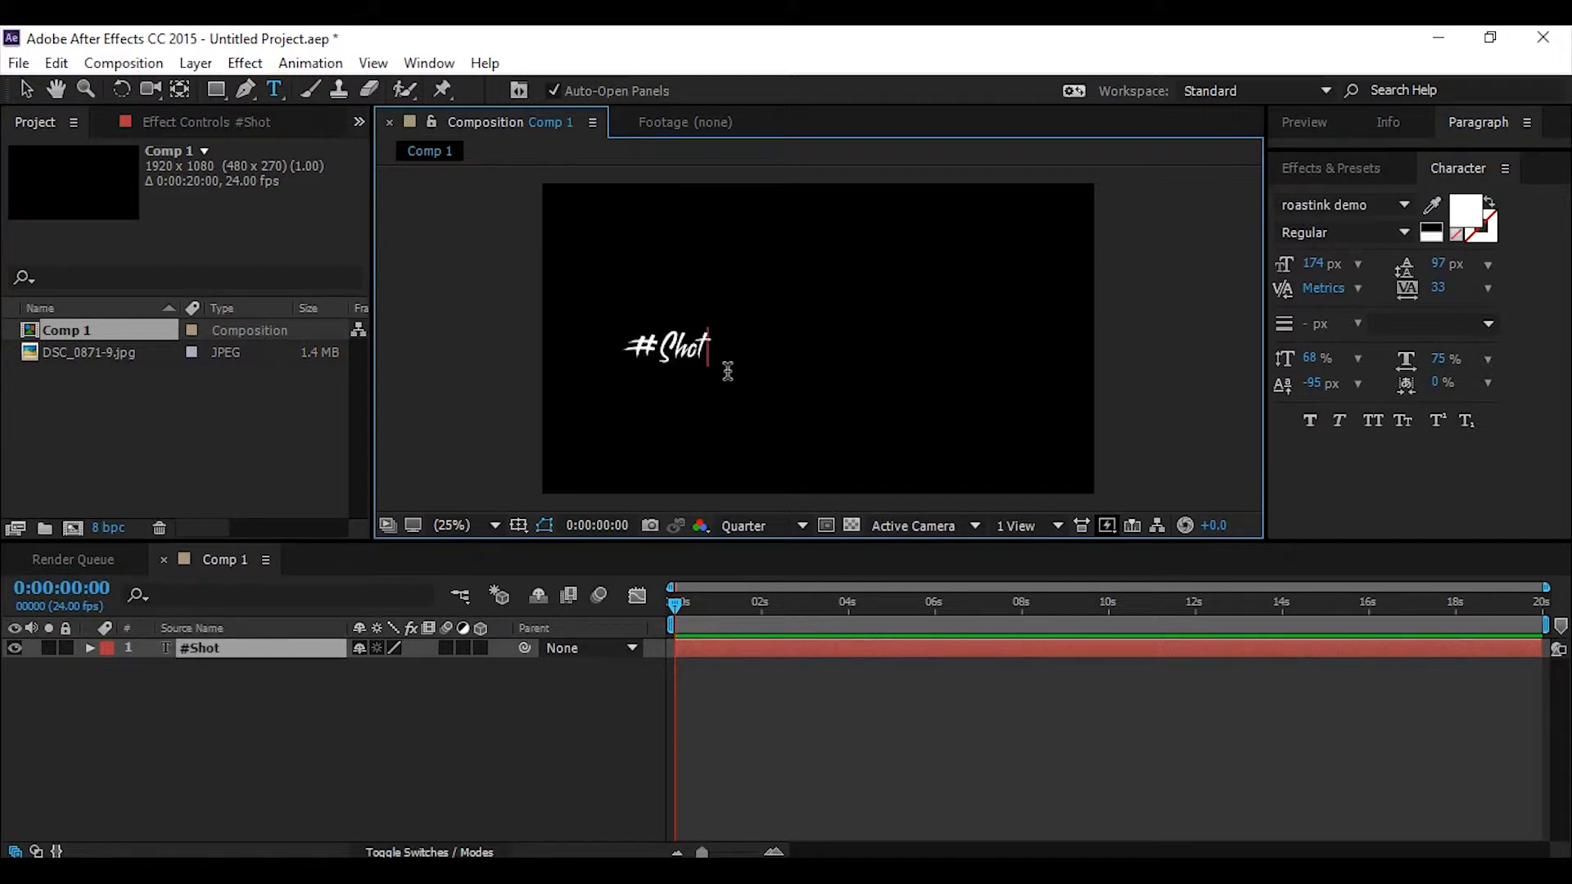
pyautogui.write('byA')
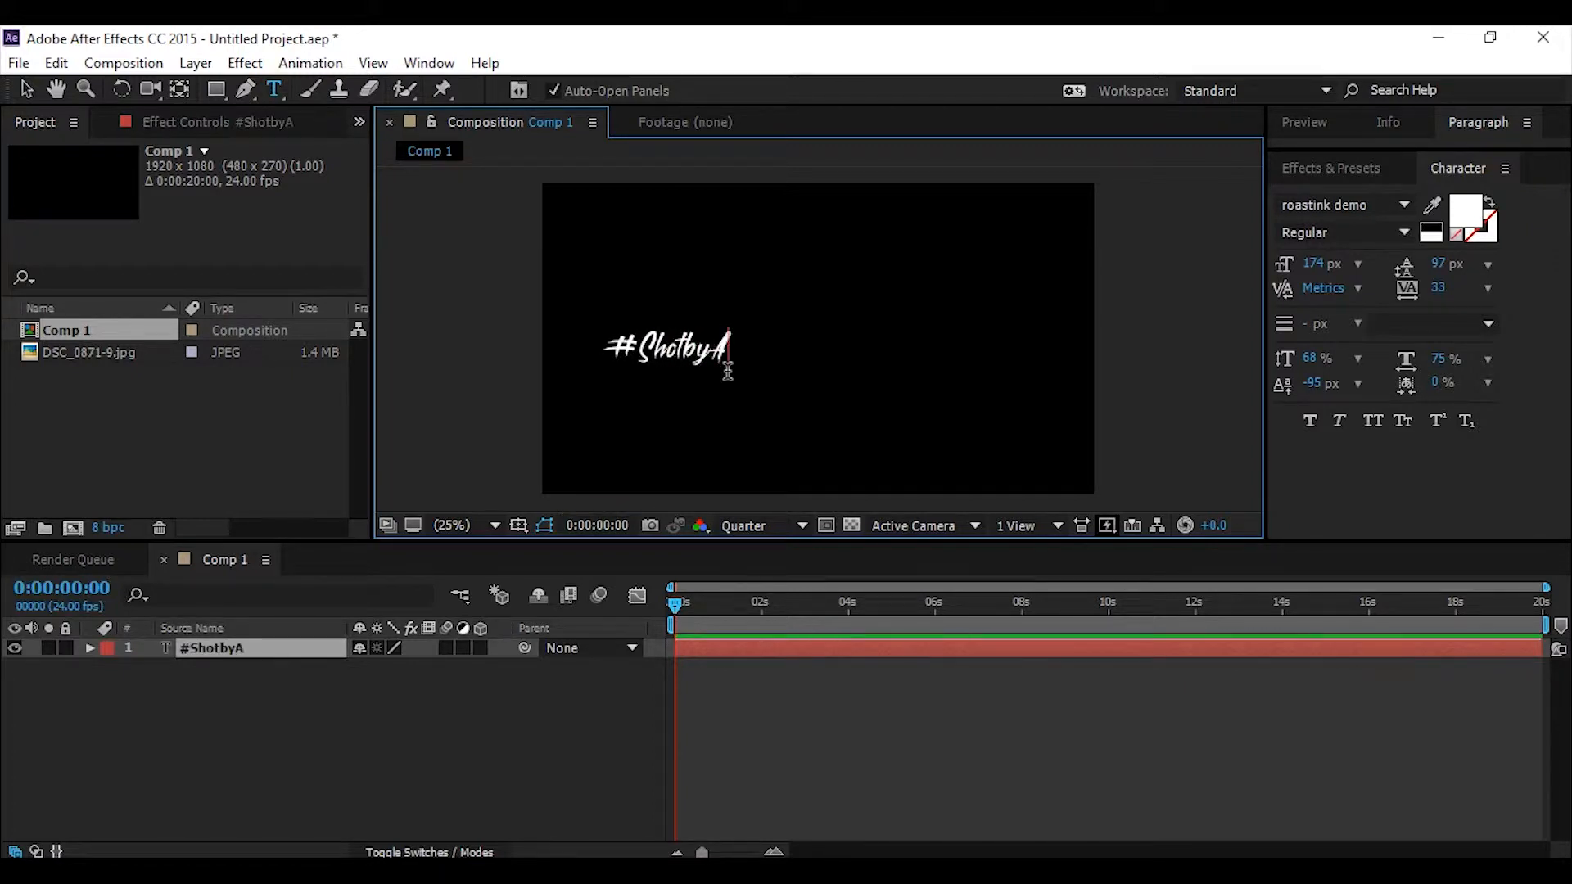
pyautogui.write('nee')
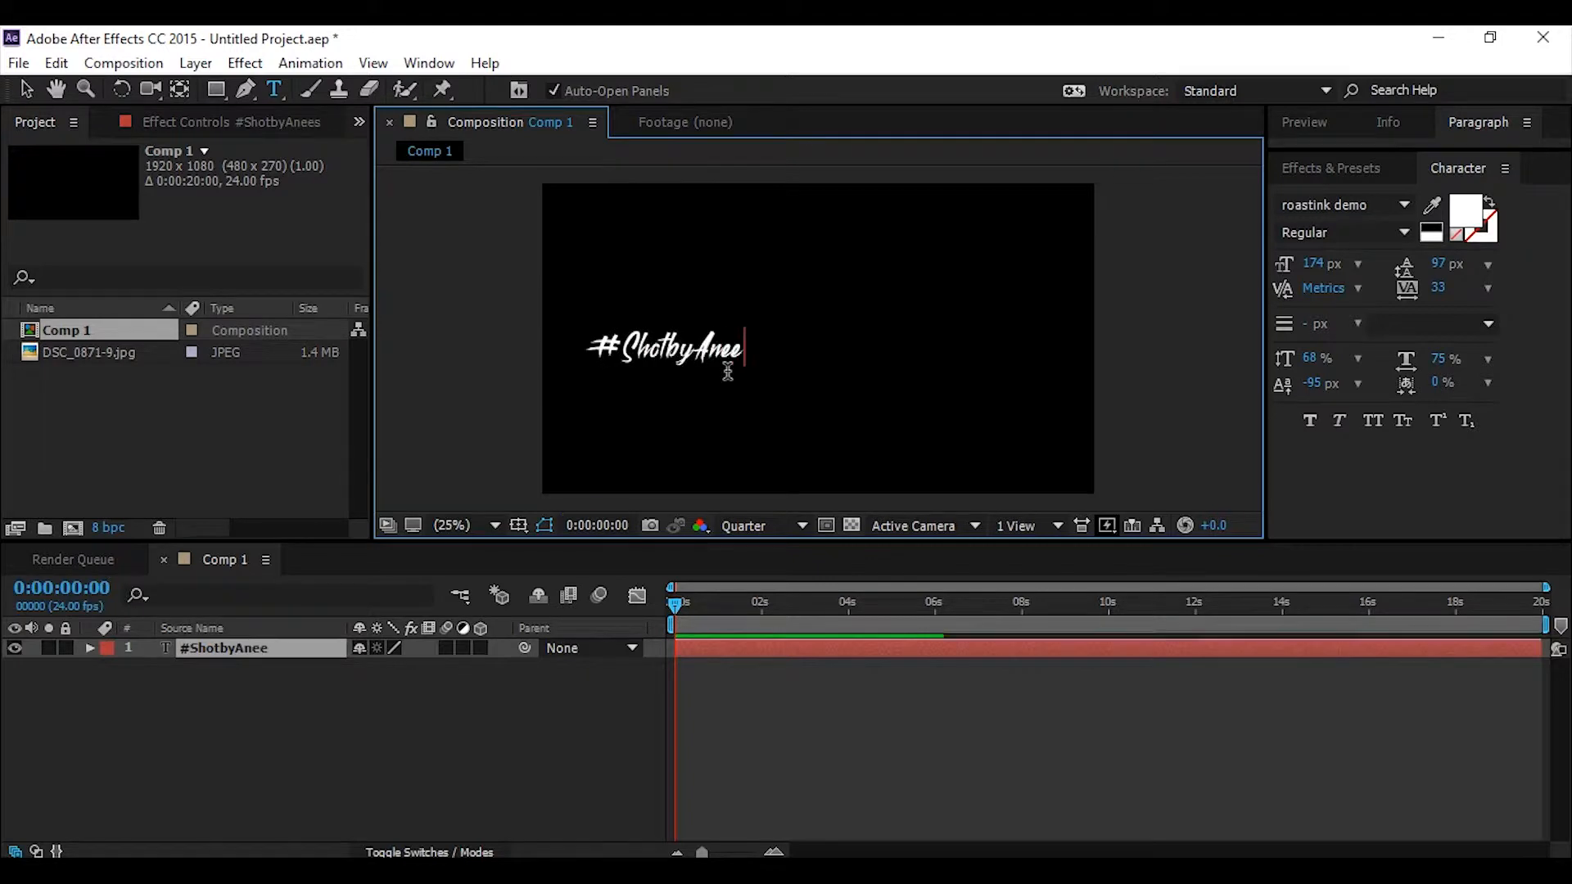
pyautogui.write('sh')
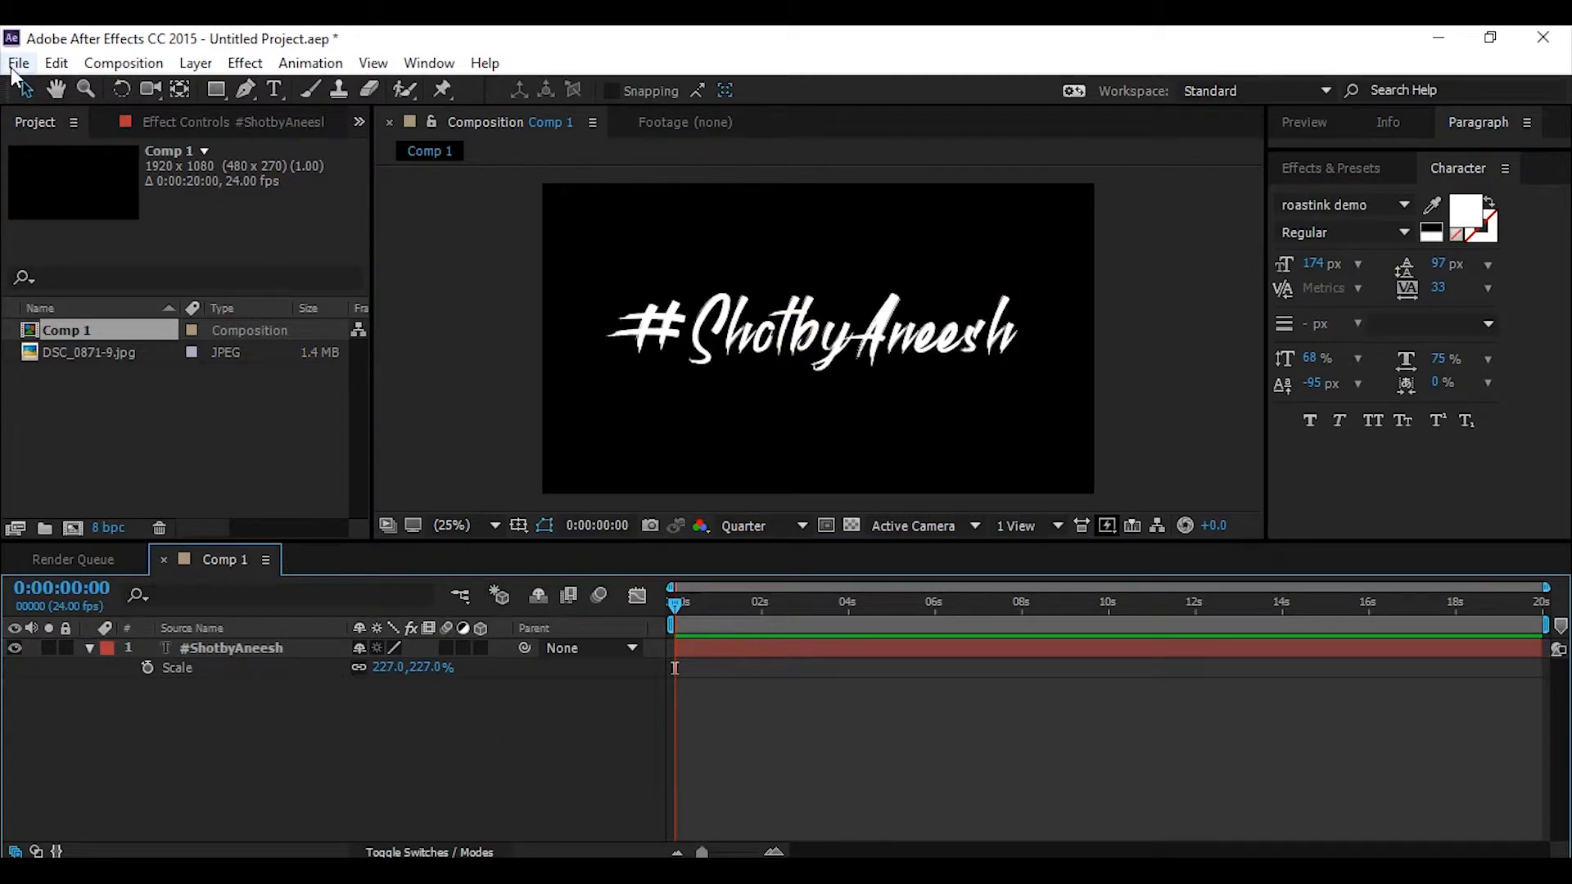
# Send Comp 1 to the Render Queue and reach its output module settings.
pyautogui.click(17, 63)
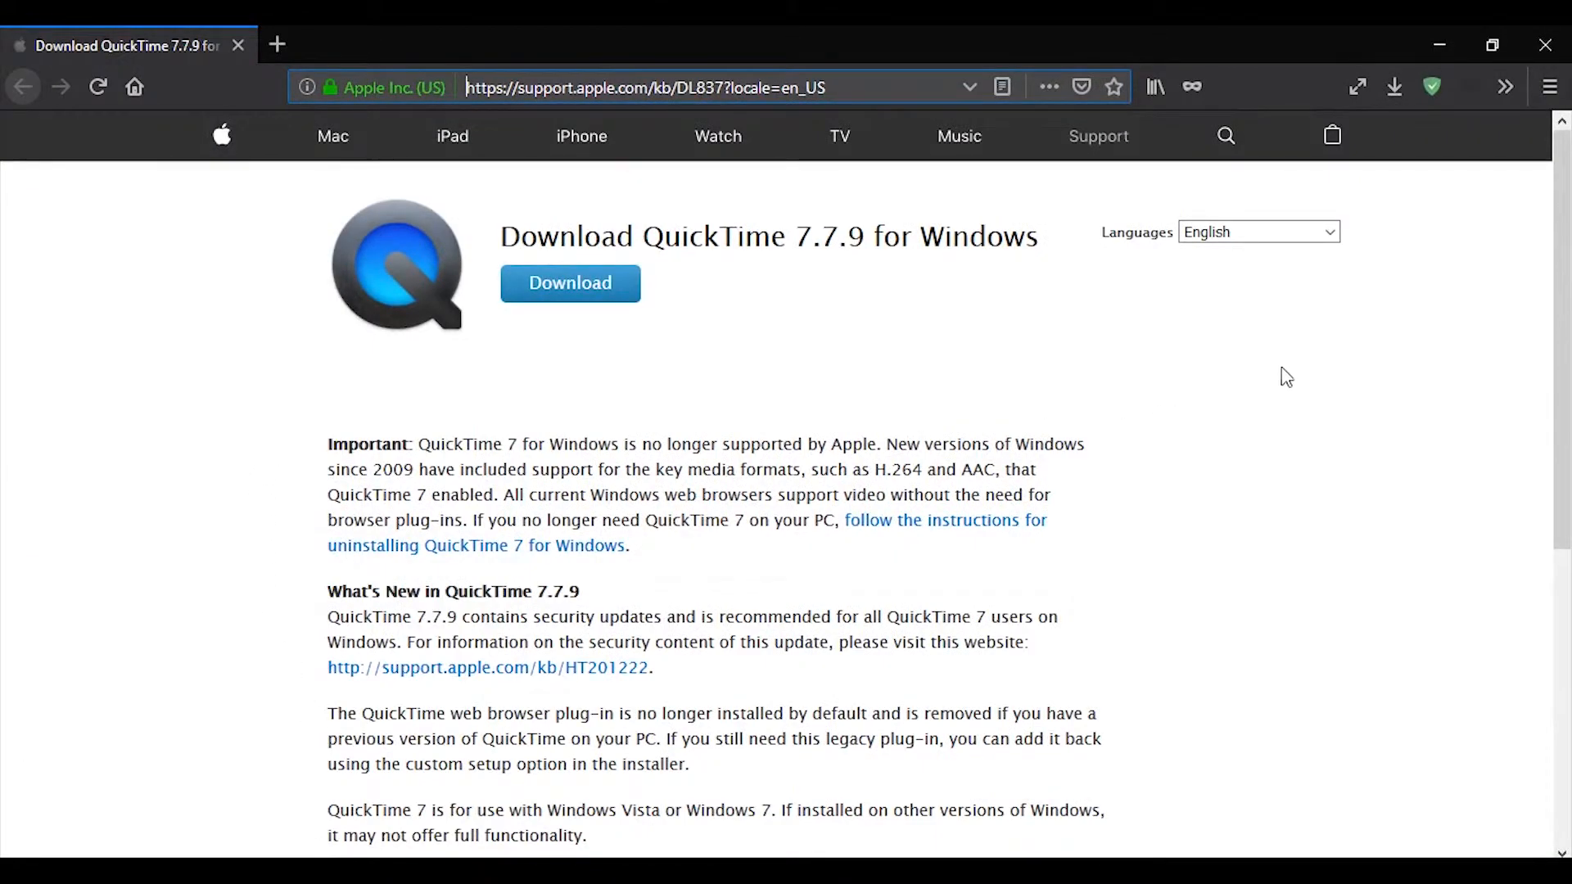
pyautogui.scroll(-3)
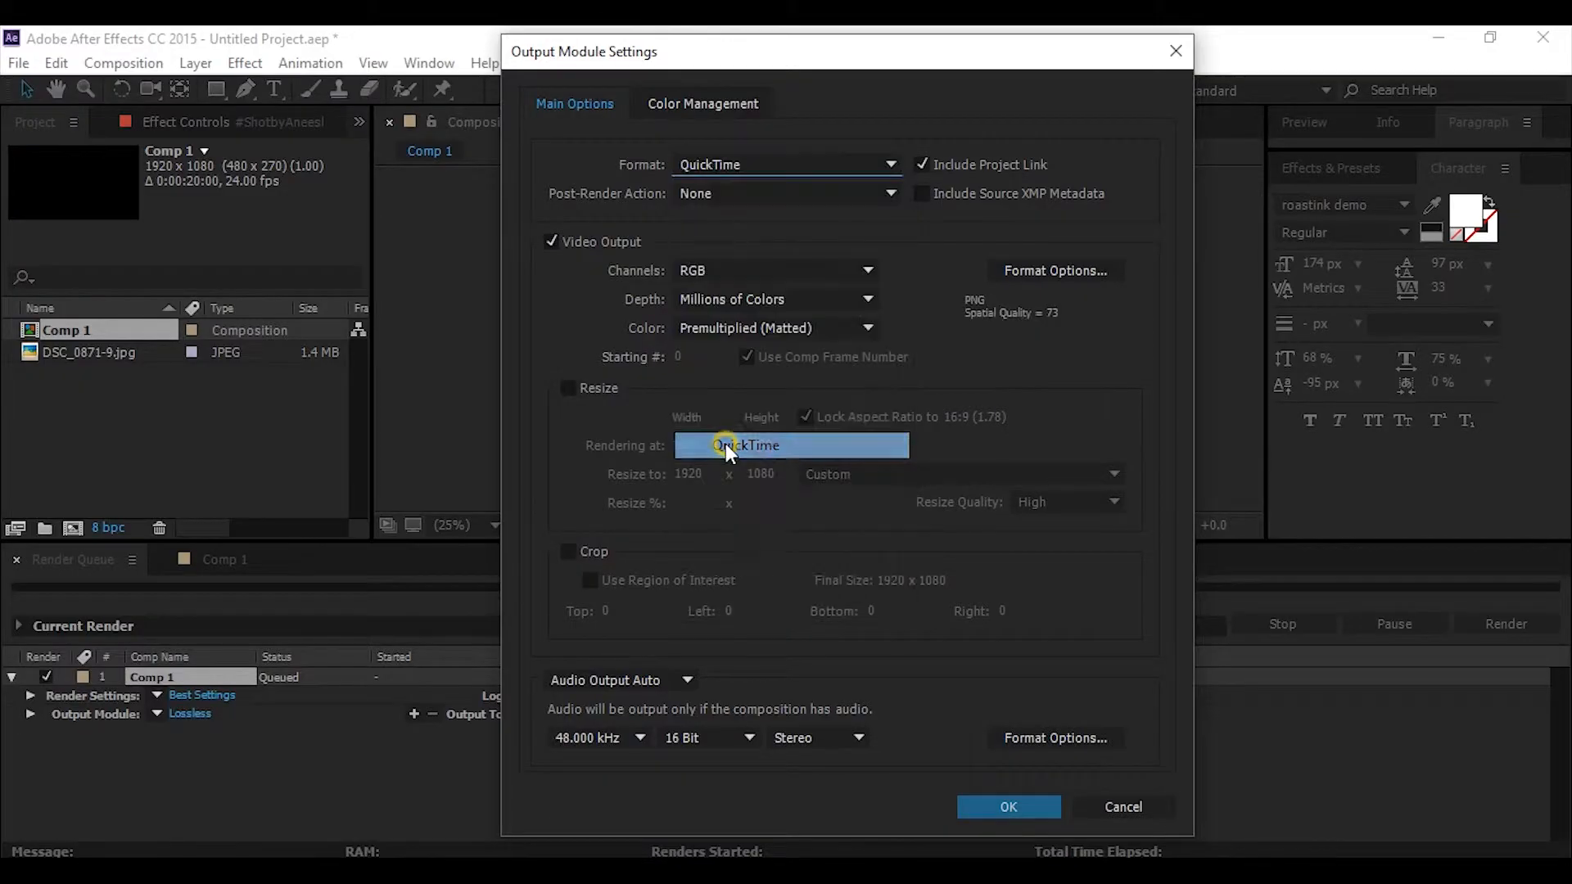
# Set the QuickTime output to PNG codec with RGB + Alpha channels.
pyautogui.click(1054, 270)
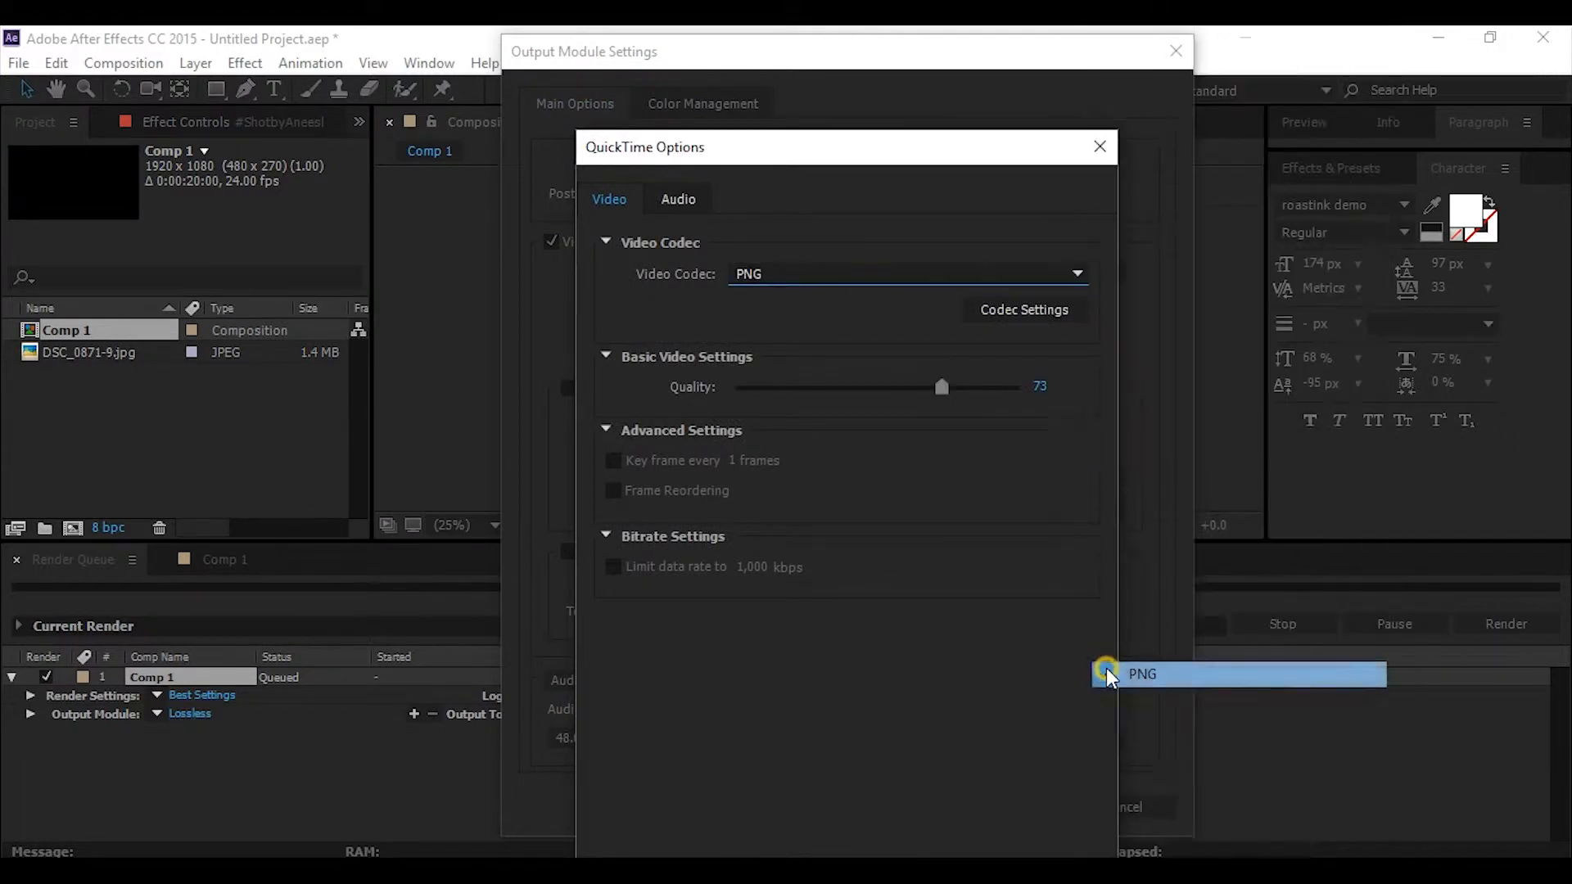
pyautogui.click(1141, 674)
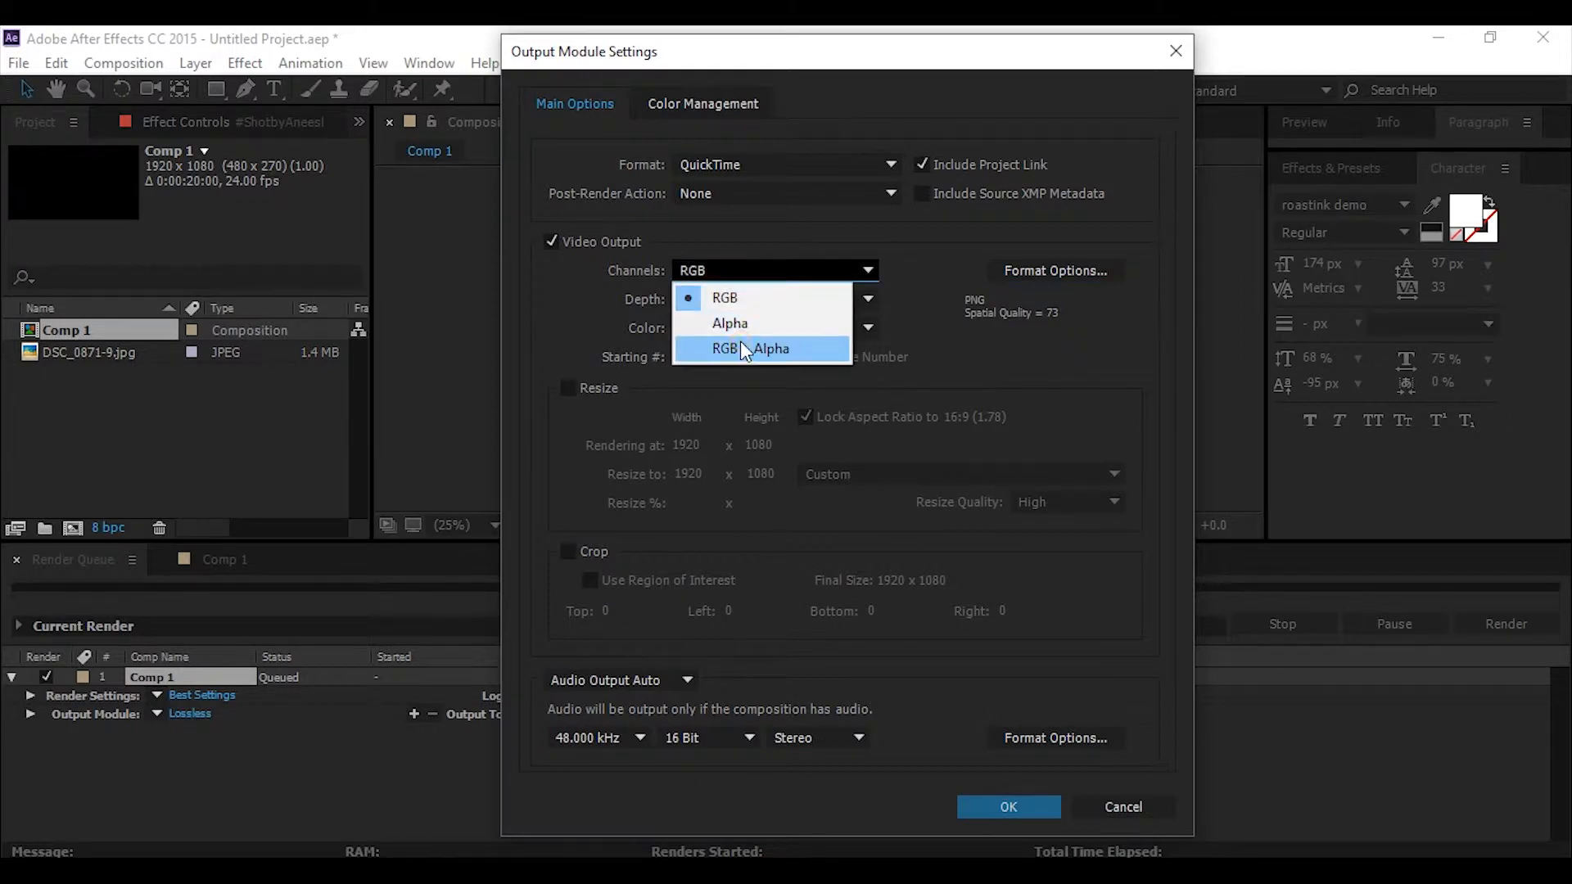
pyautogui.click(759, 347)
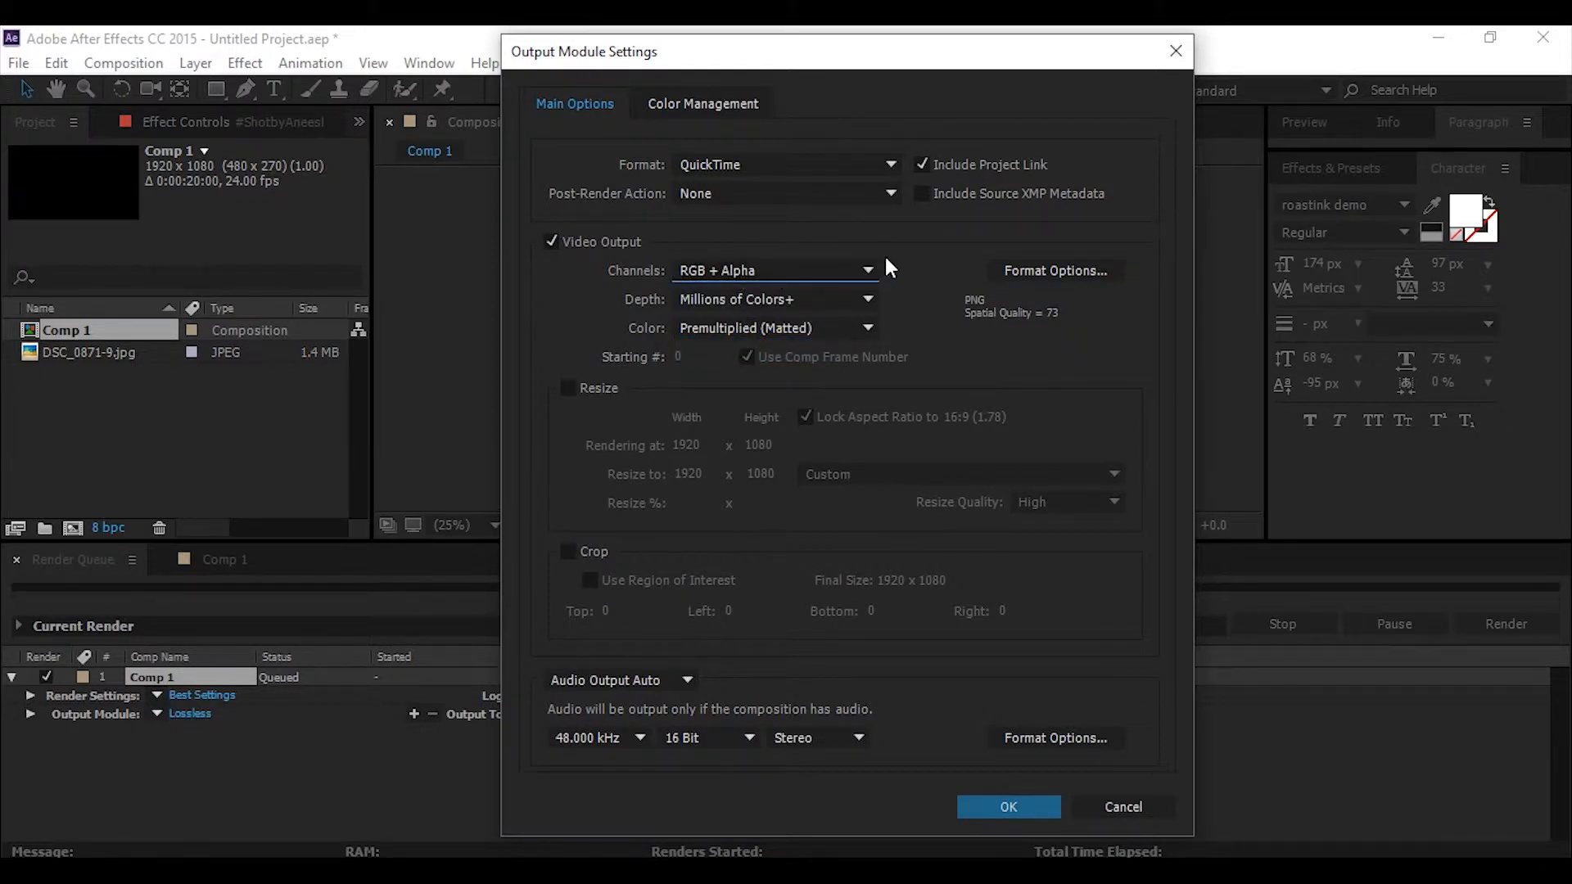
pyautogui.moveTo(1006, 385)
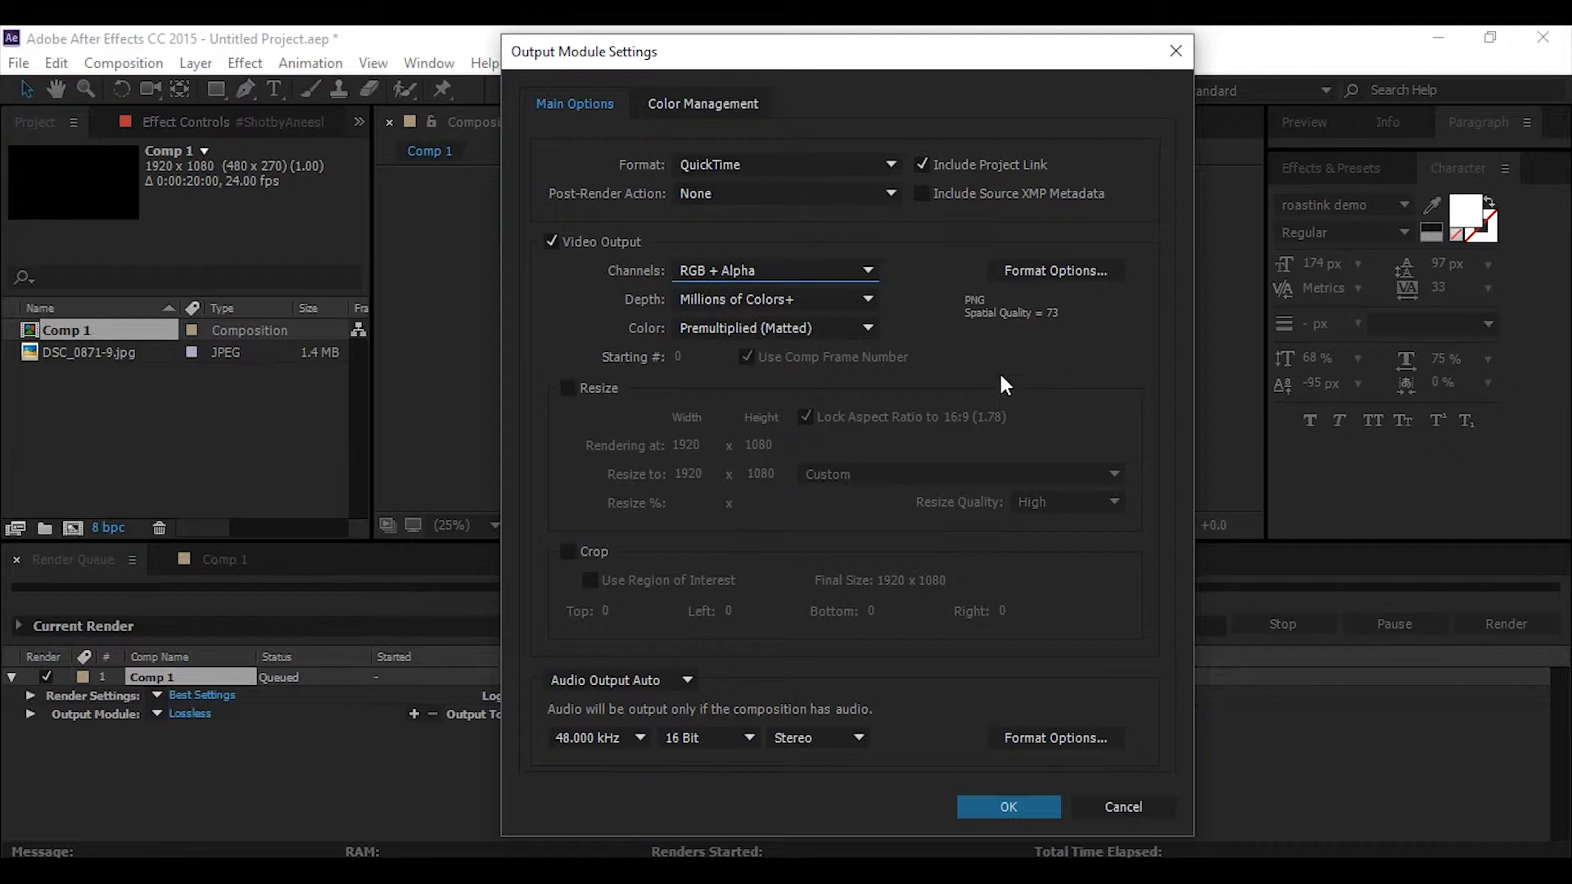
pyautogui.click(1007, 807)
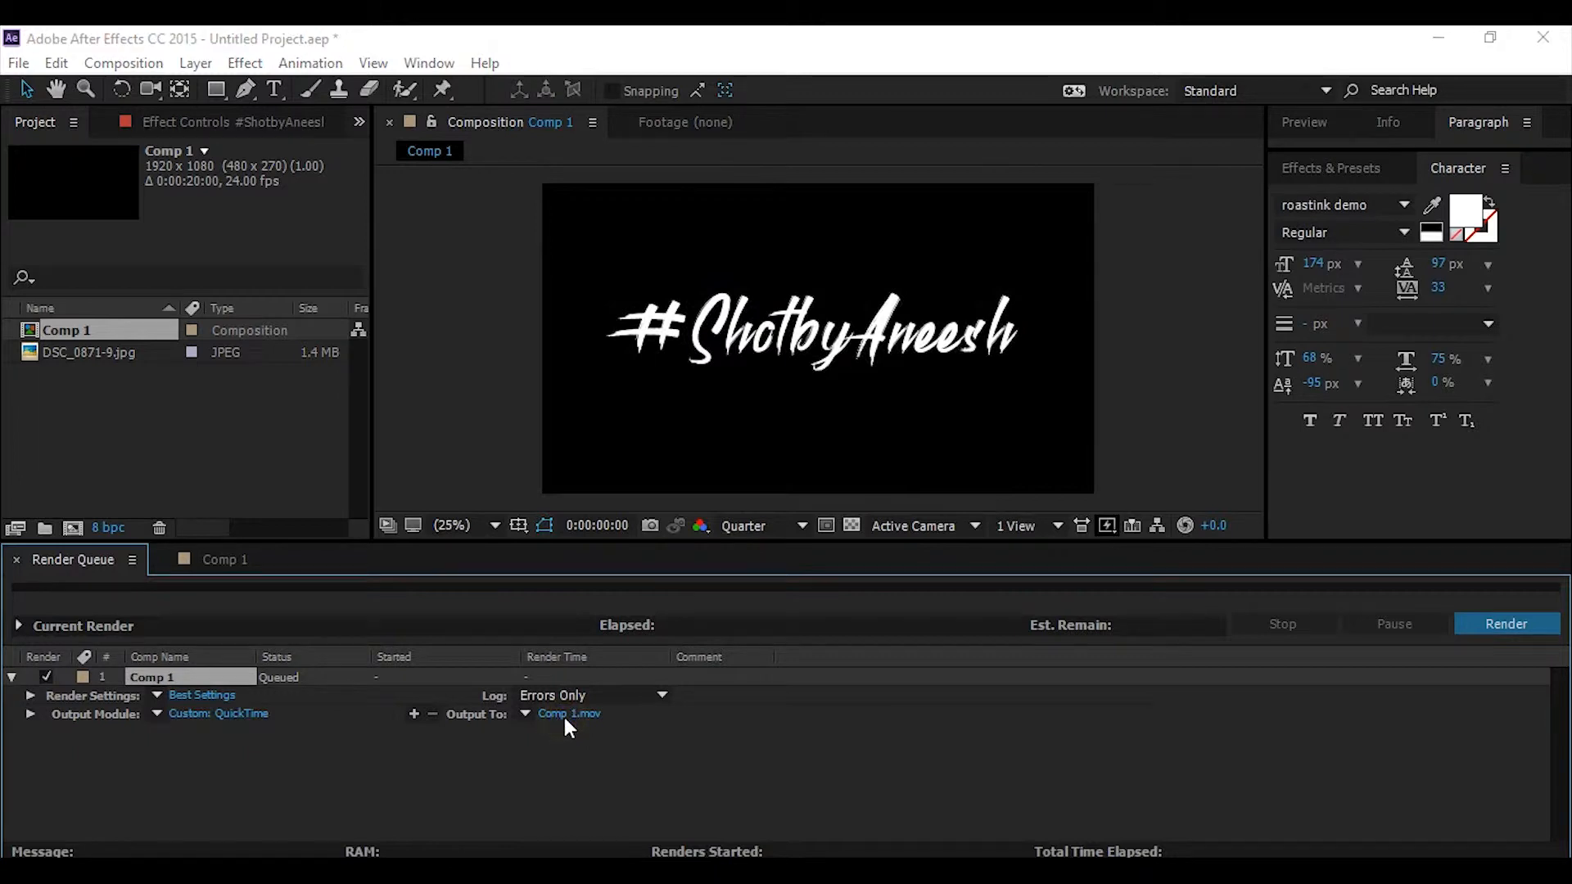
# Name the render output file shotbyaneesh alpha.mov and save the location.
pyautogui.click(568, 713)
pyautogui.write('shotbyaneesh')
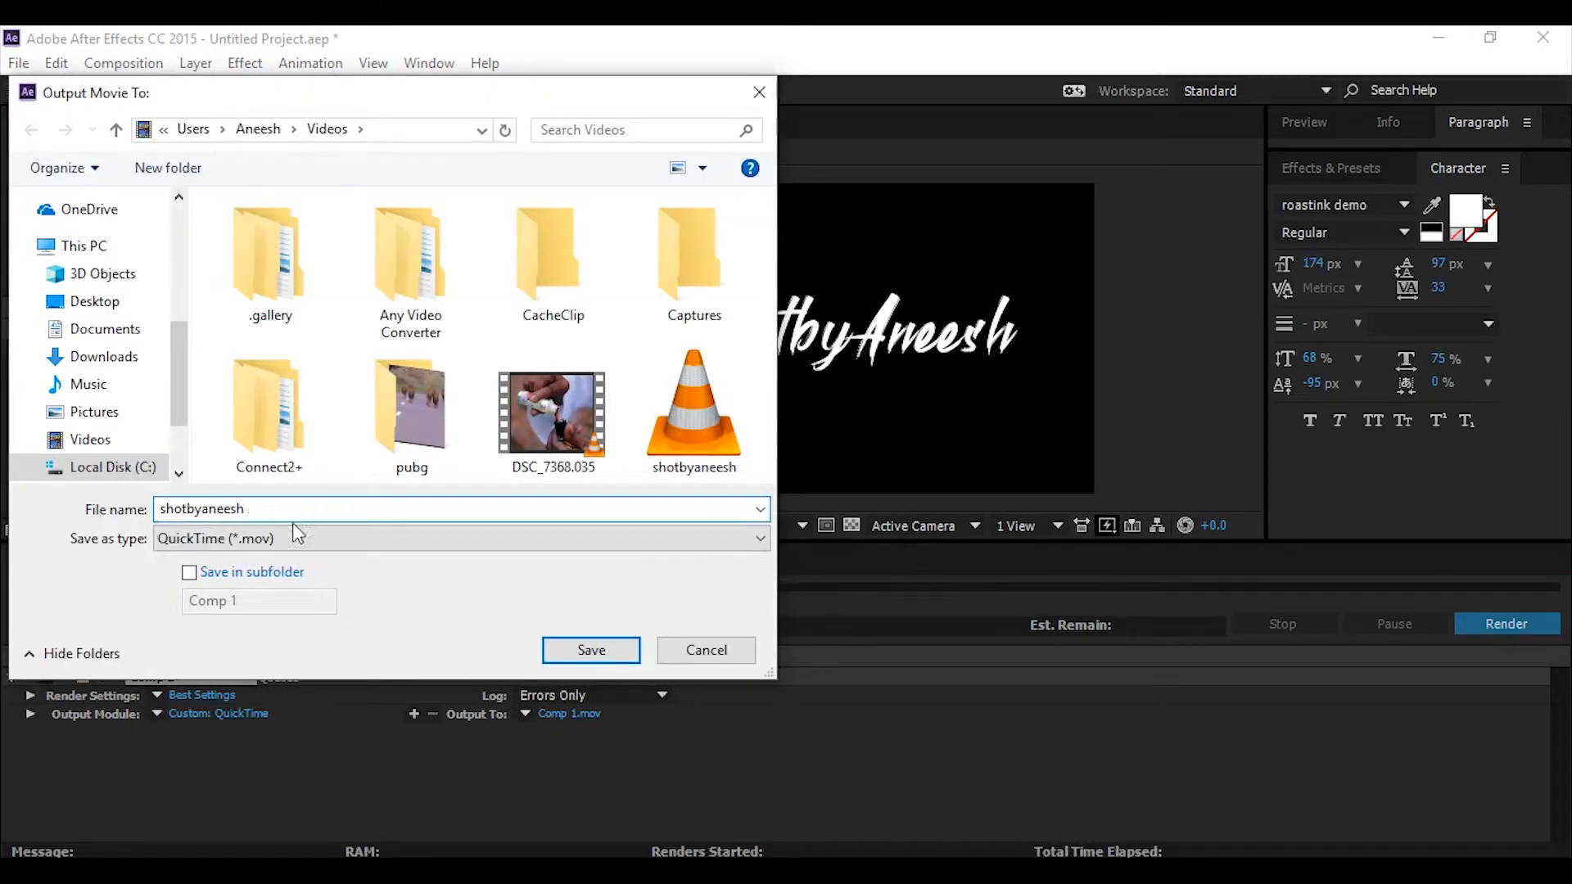
pyautogui.write('alpha')
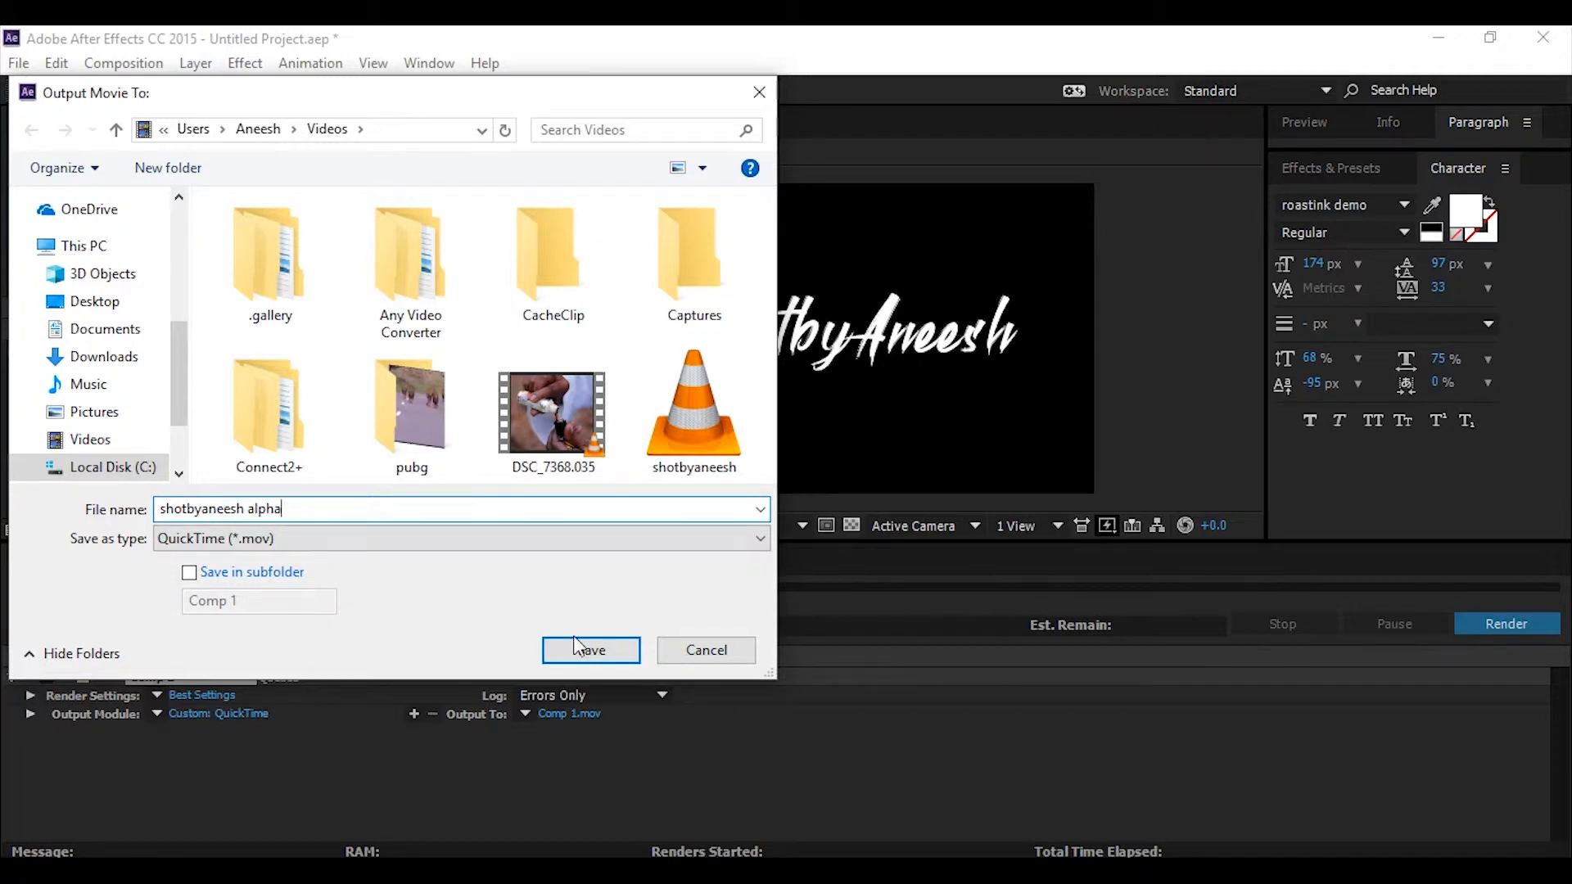
pyautogui.click(590, 649)
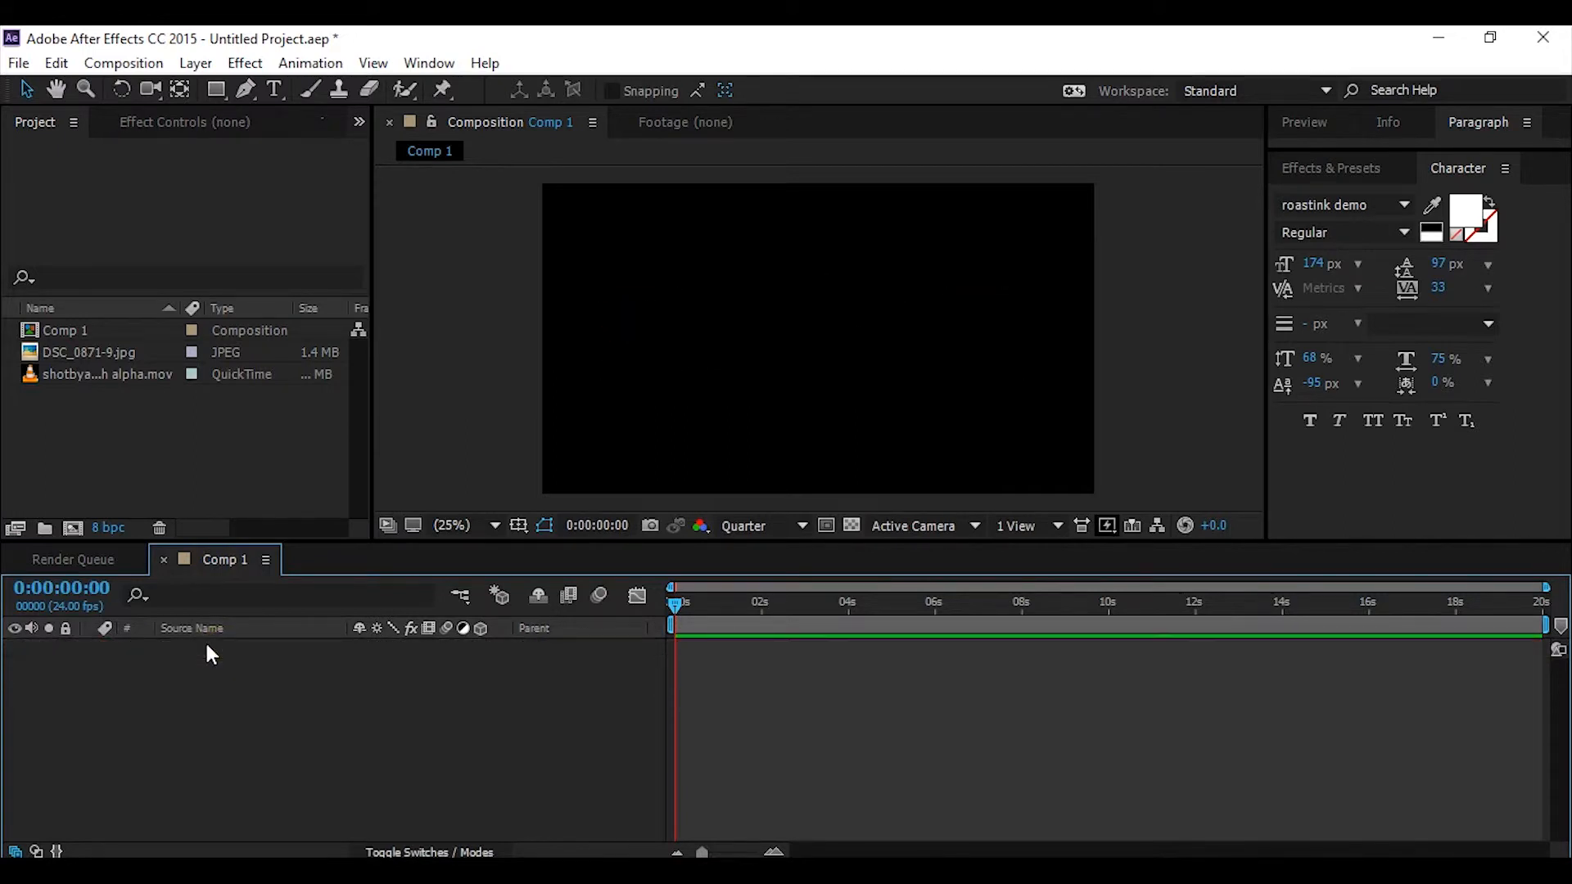
# Add the flower photo DSC_0871-9.jpg to Comp 1 with the alpha movie layered above it.
pyautogui.moveTo(88, 352); pyautogui.dragTo(213, 692)
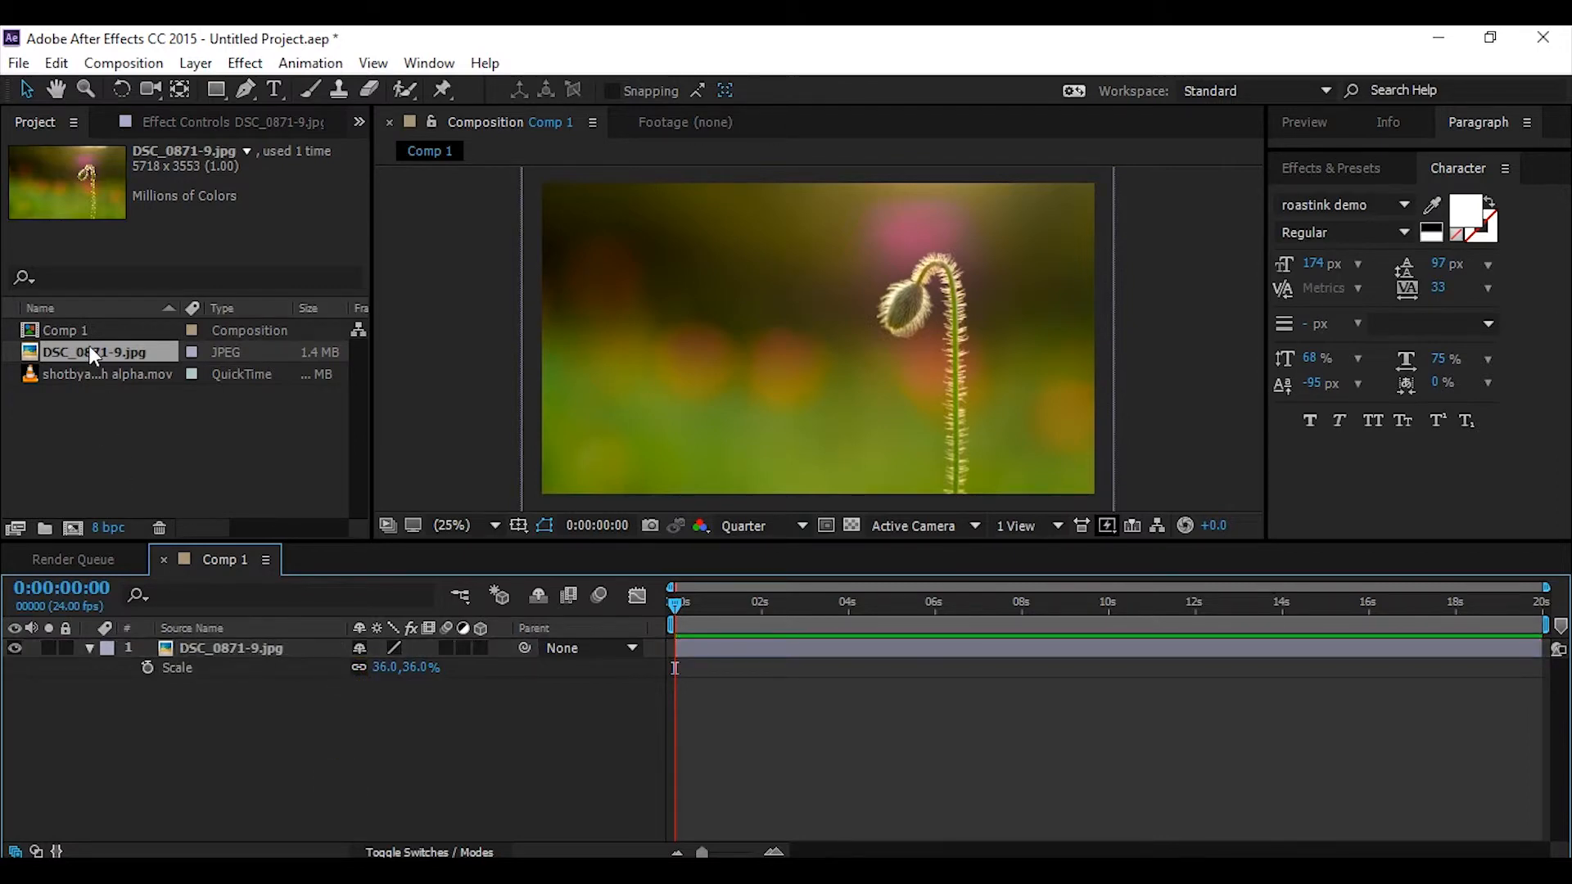
pyautogui.click(107, 374)
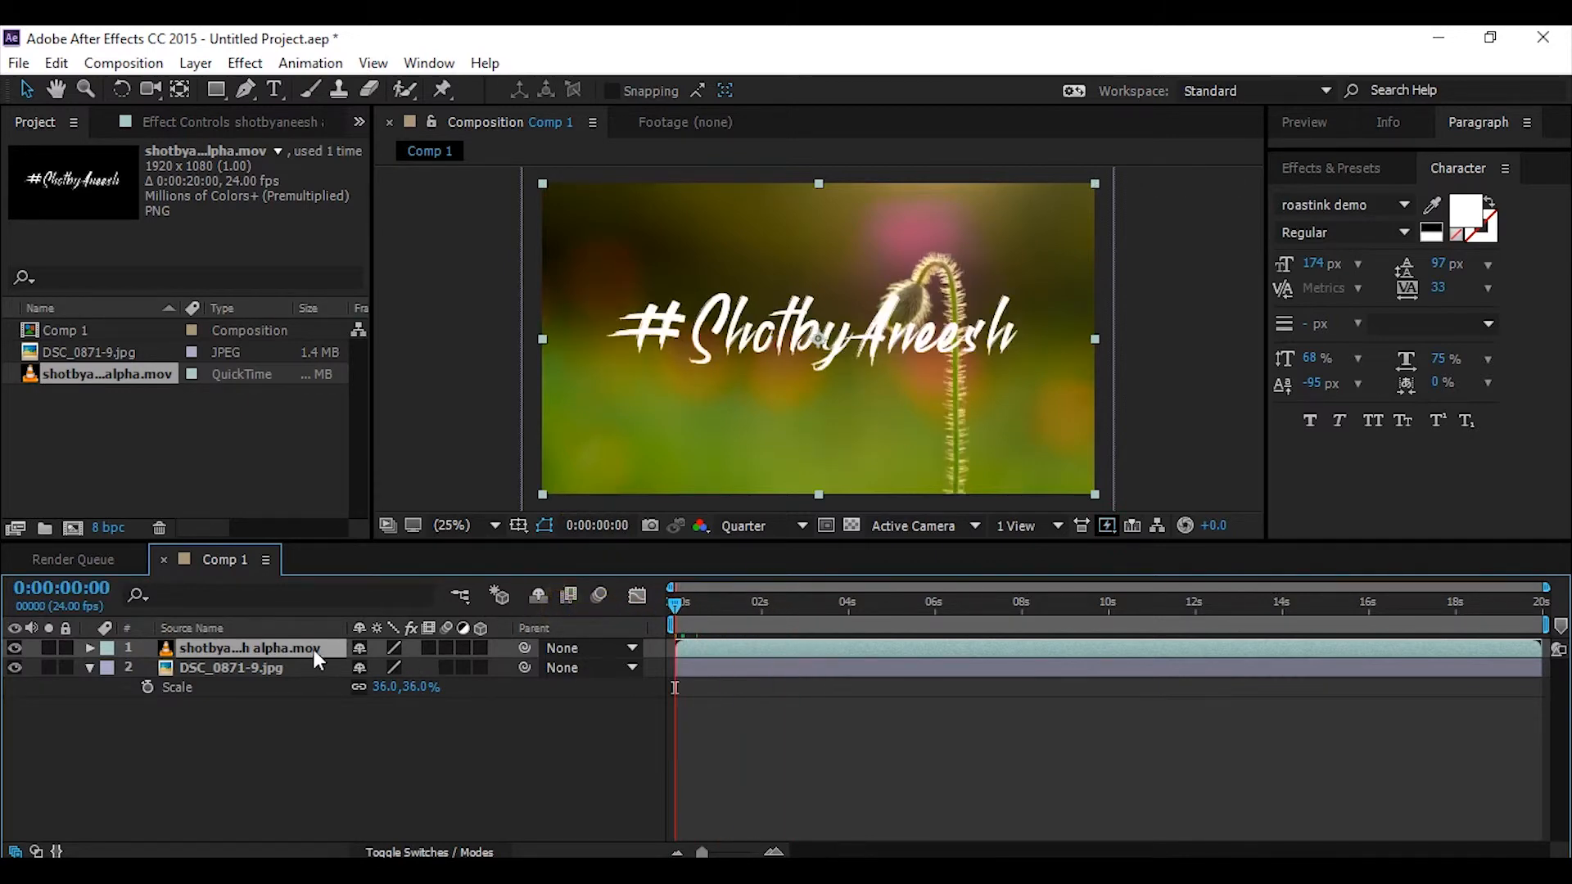
pyautogui.click(88, 647)
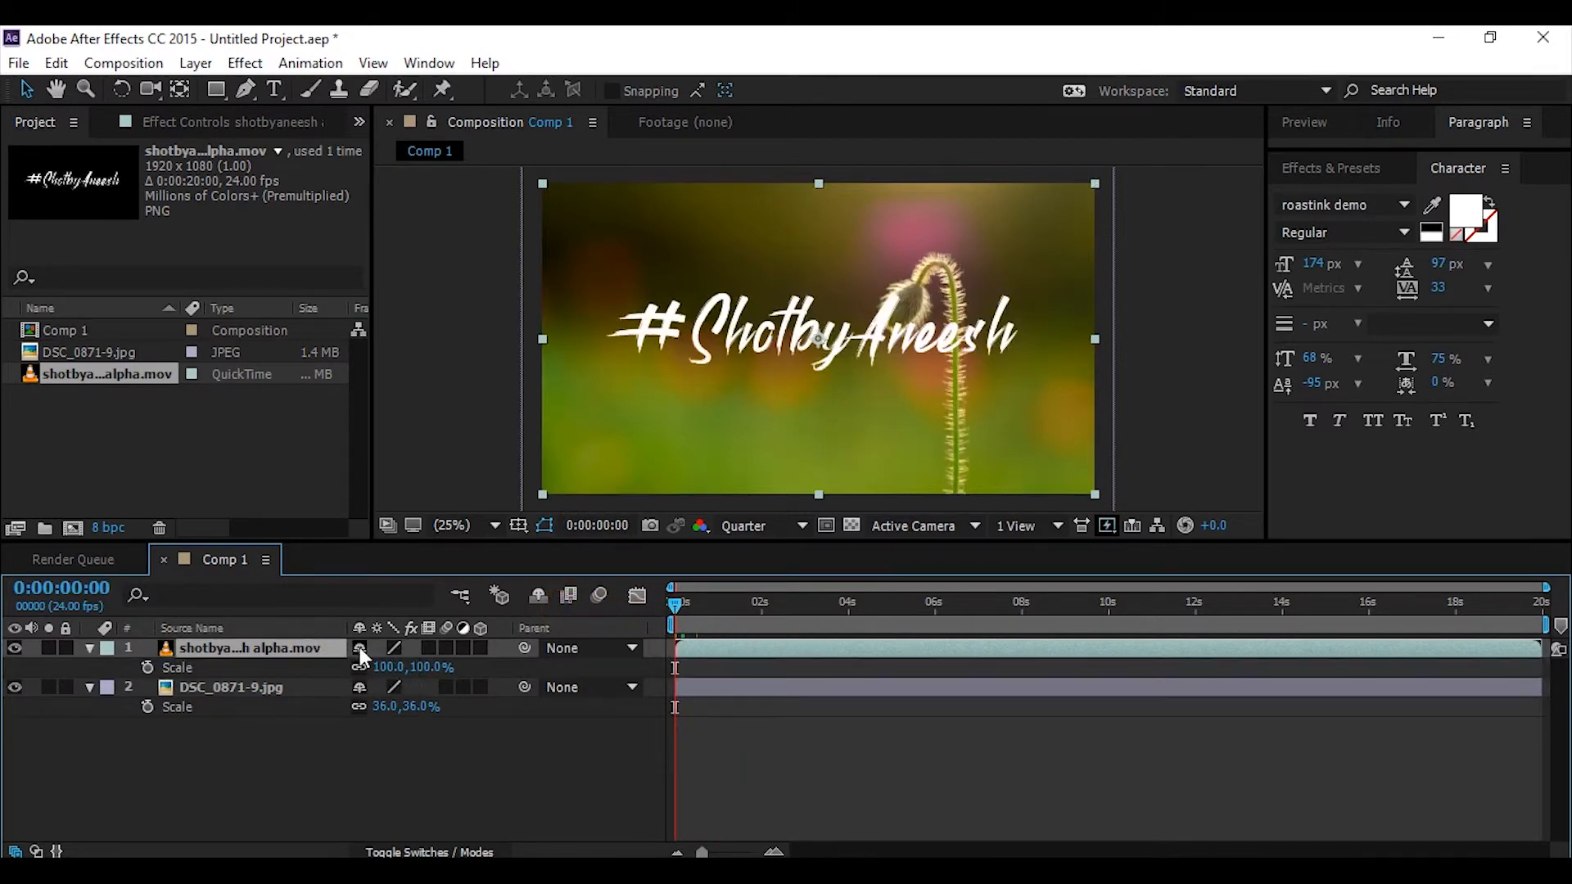